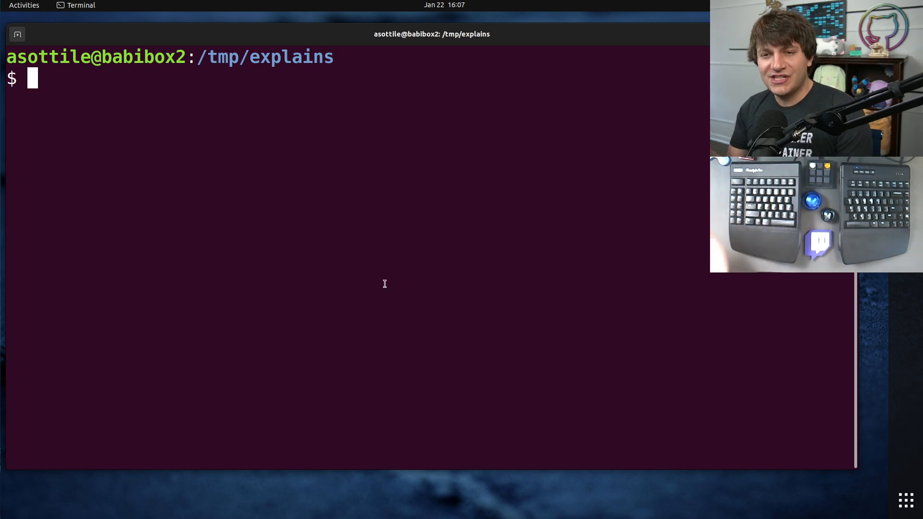
Run `ls -thor ~/opt/` to list the opt directories by time with human-readable sizes, no group, reversed.
text(ls)
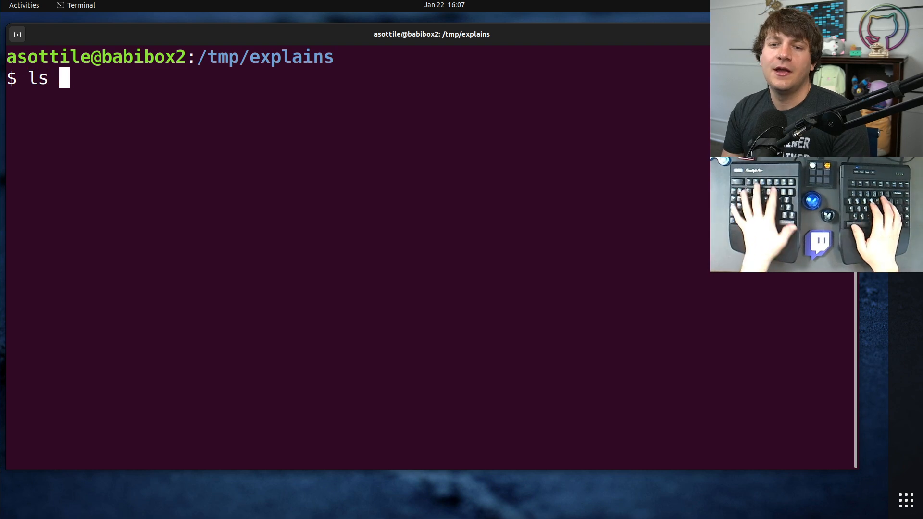
text(-thor)
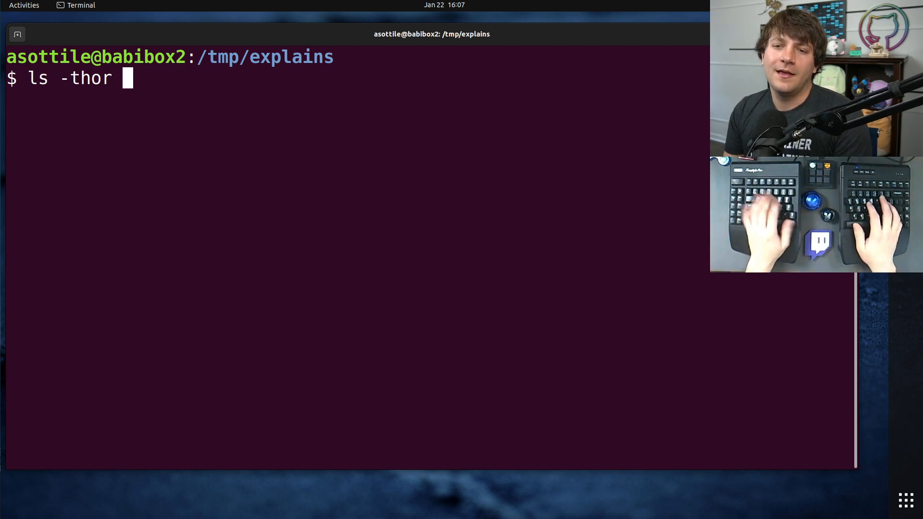
text(~/)
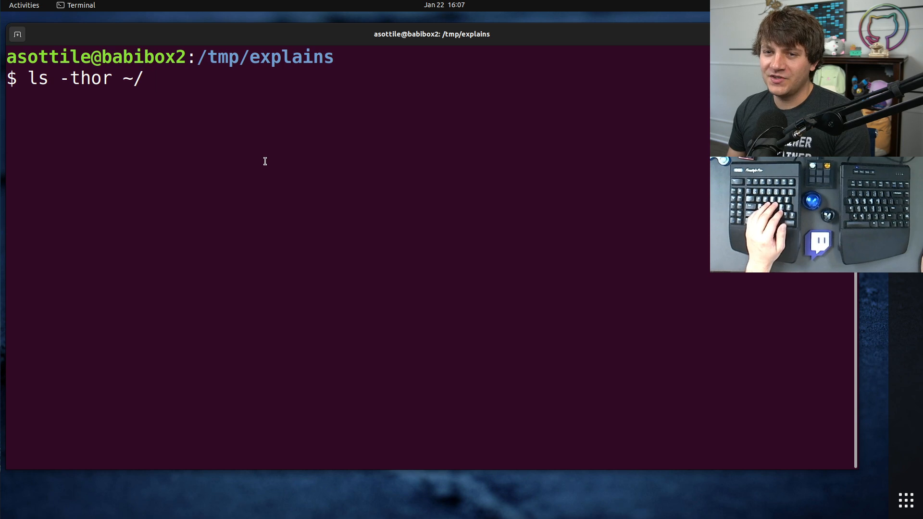
double_click(85, 78)
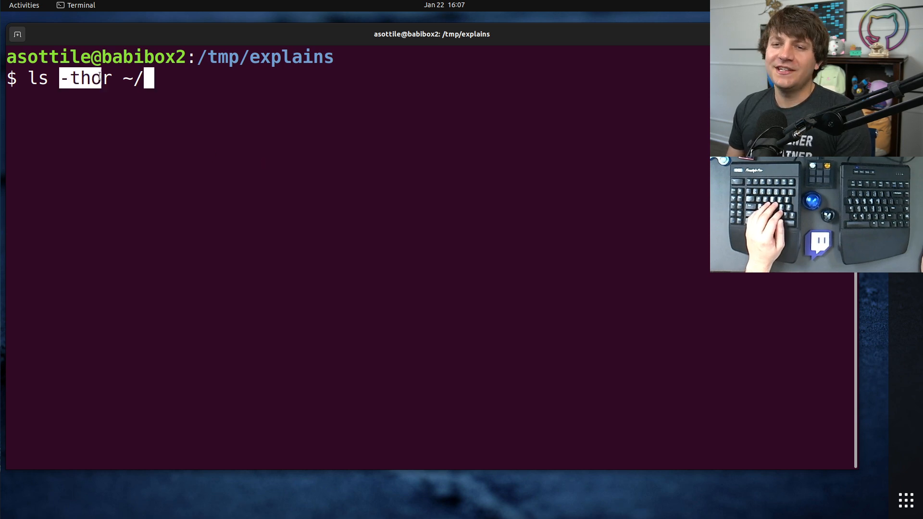
text(opt/)
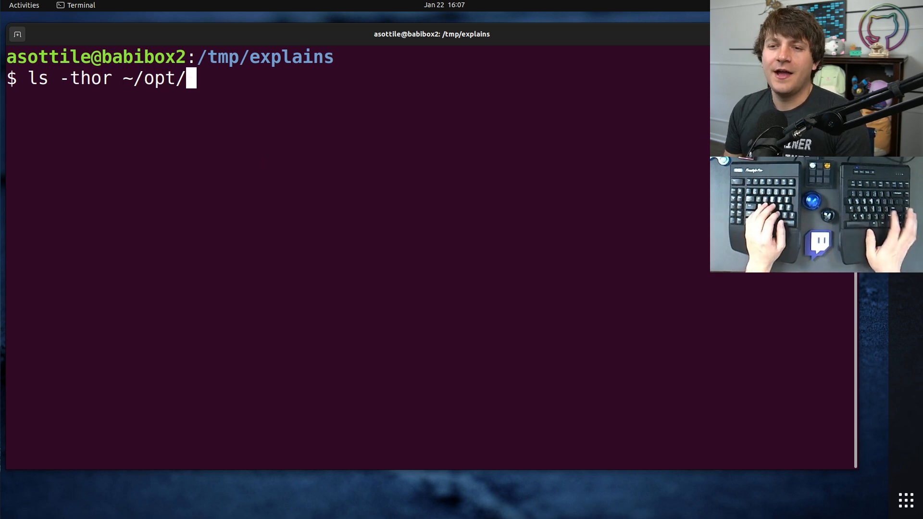
key(Return)
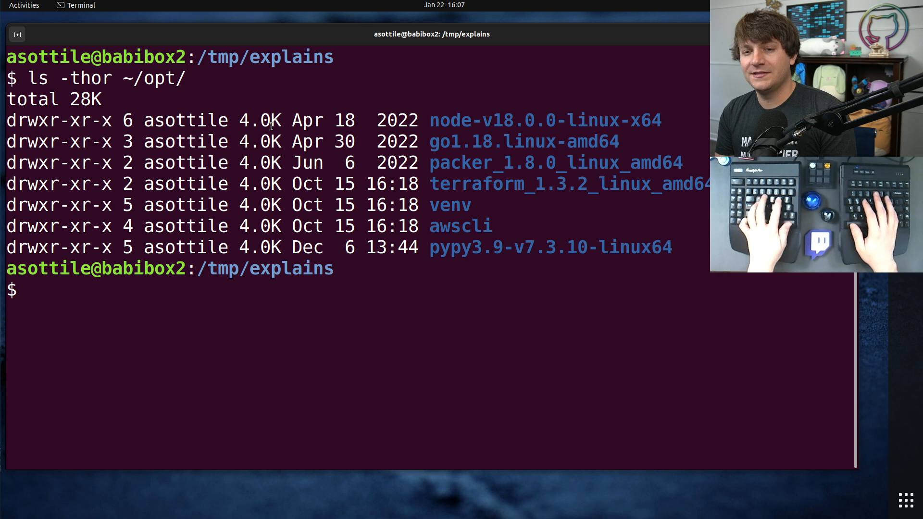
Run `ls --sort=time --human-readable --no-group --format=long ~/opt` to list the same directories newest first.
text(ls --sort=time --human-readable --no-group --format=long ~/opt)
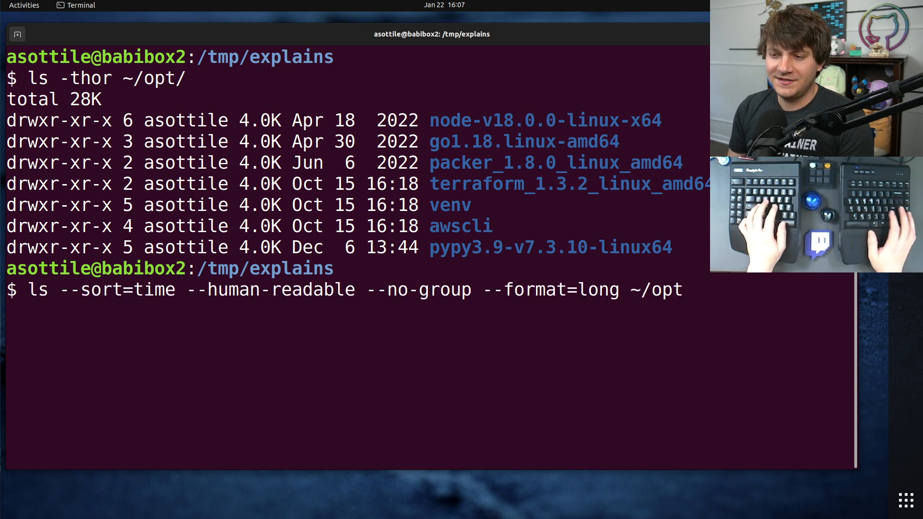
key(Return)
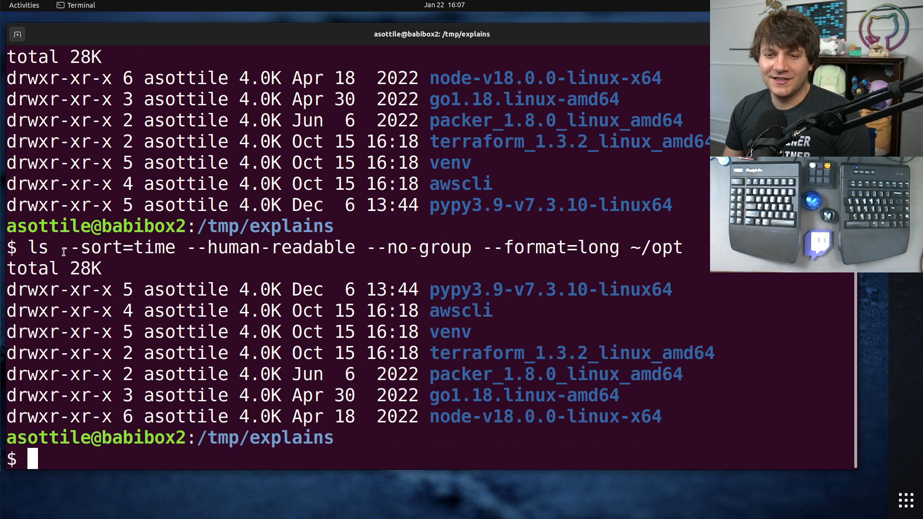